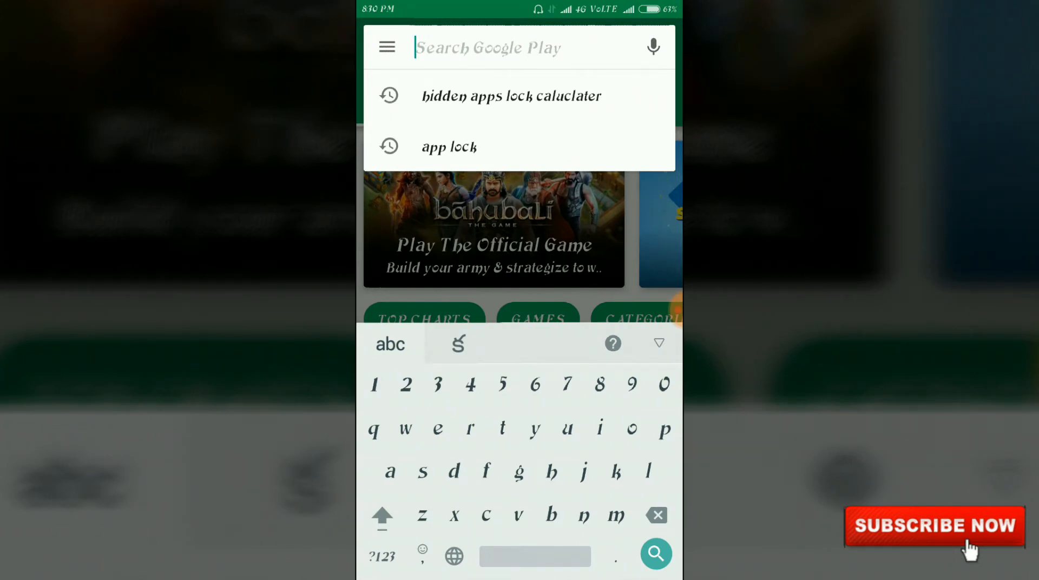
Rerun the 'hidden apps lock calculator' search and open the Calculator Vault- Gallery Lock page.
click(511, 95)
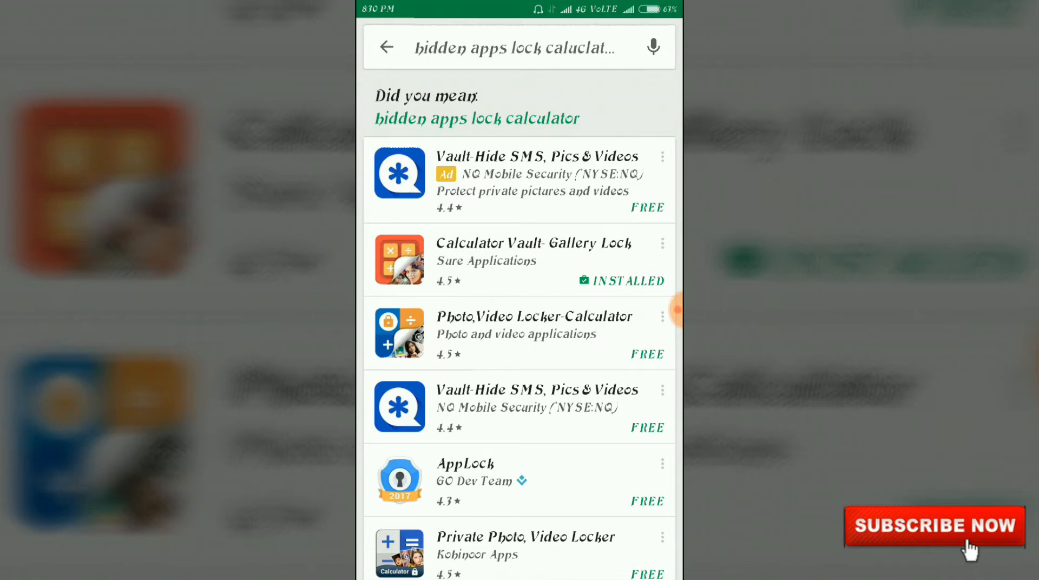
click(519, 260)
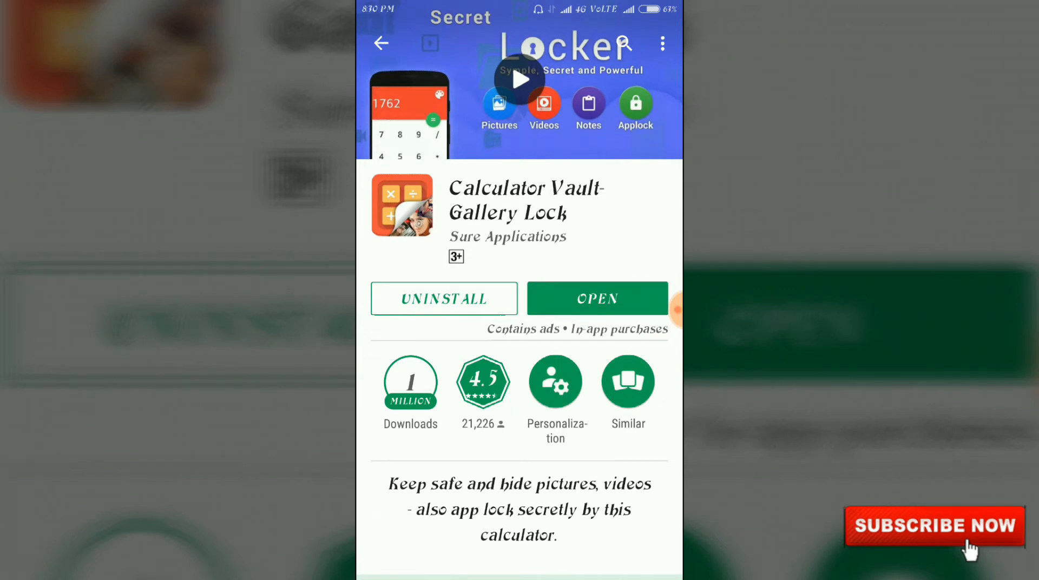
Launch Calculator Vault and enter the secret PIN followed by = to unlock.
click(596, 297)
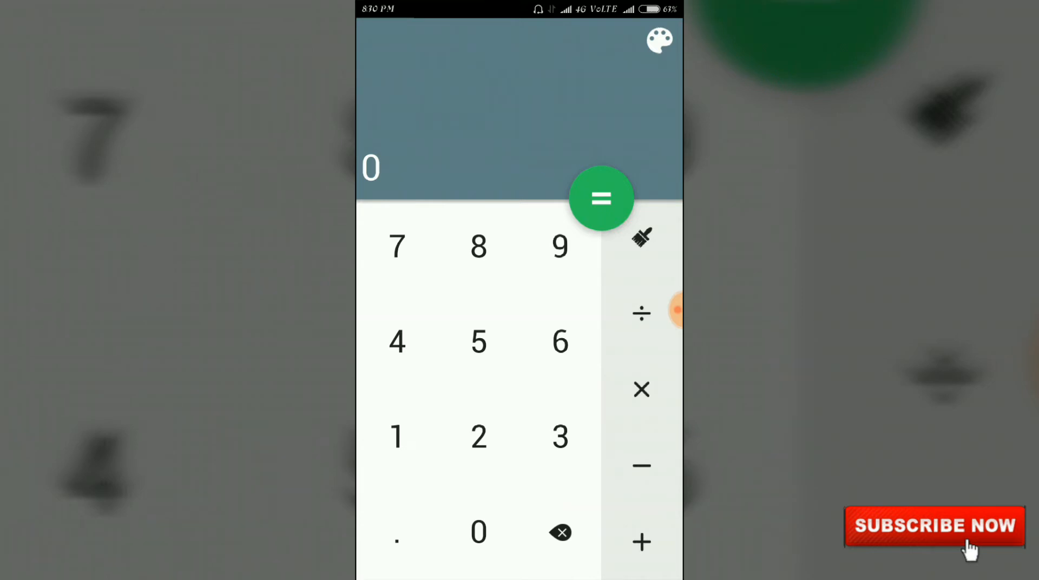
click(397, 437)
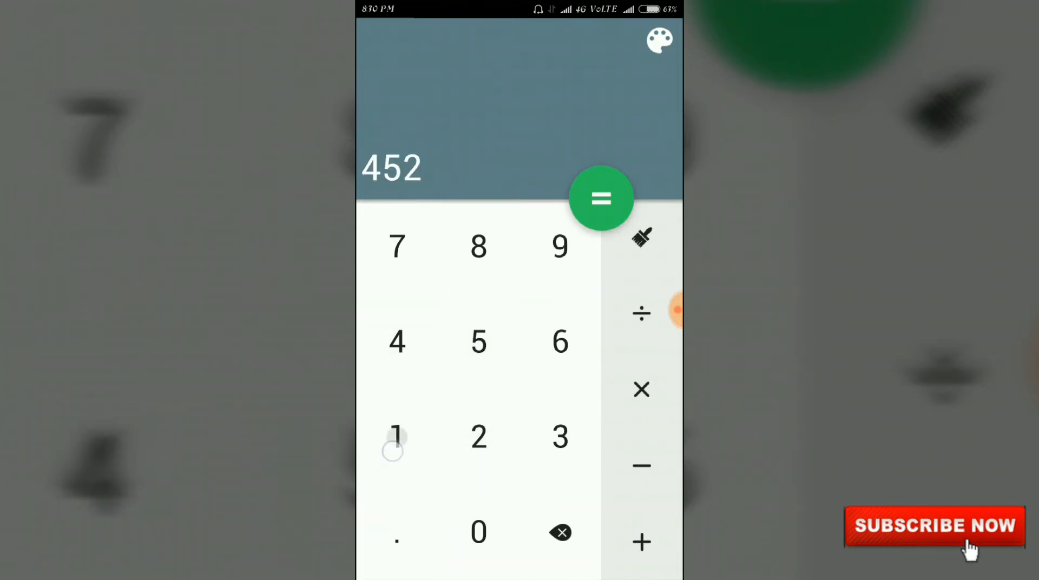
click(600, 199)
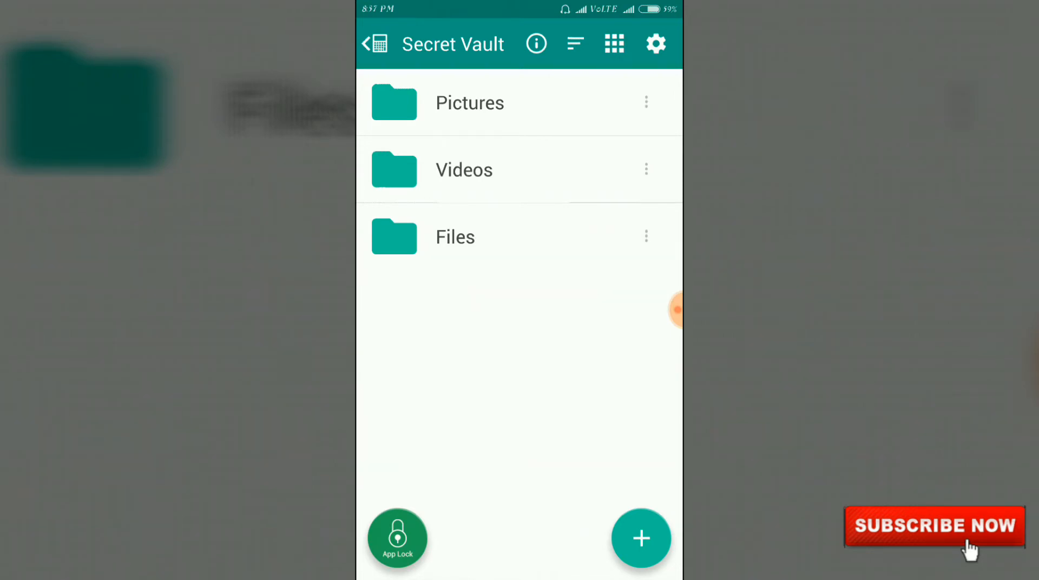
Review App Lock's Social list with WhatsApp, Facebook, Instagram and Messenger locked.
click(397, 539)
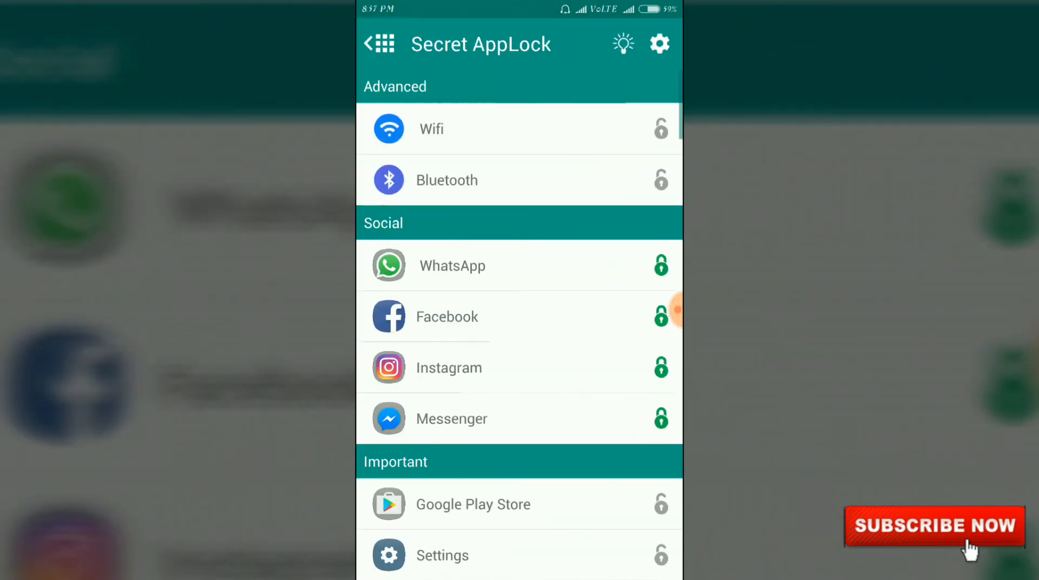
scroll(up, 3)
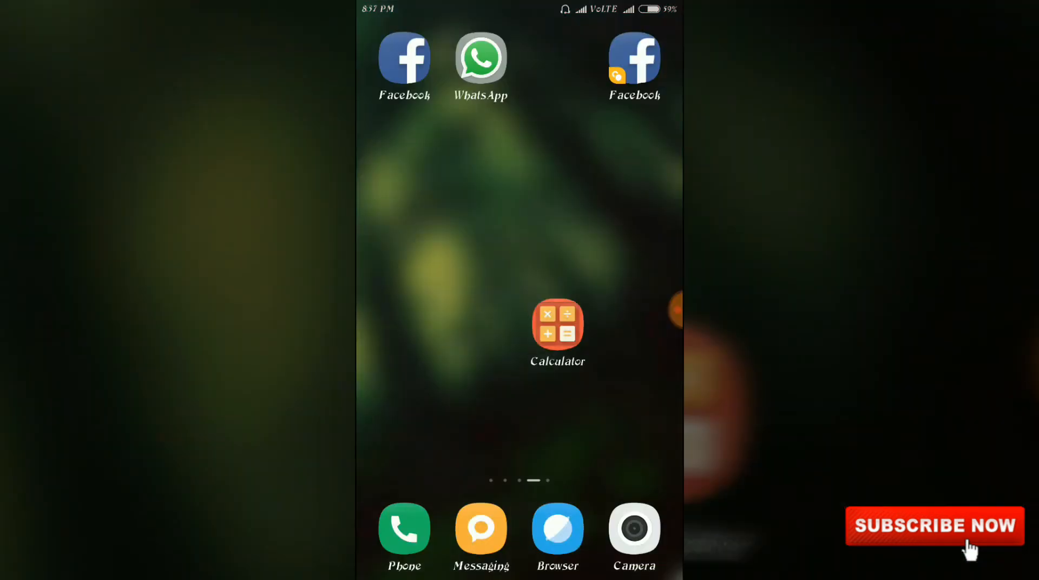
Drag the Calculator icon up beneath WhatsApp, then launch it.
click(404, 58)
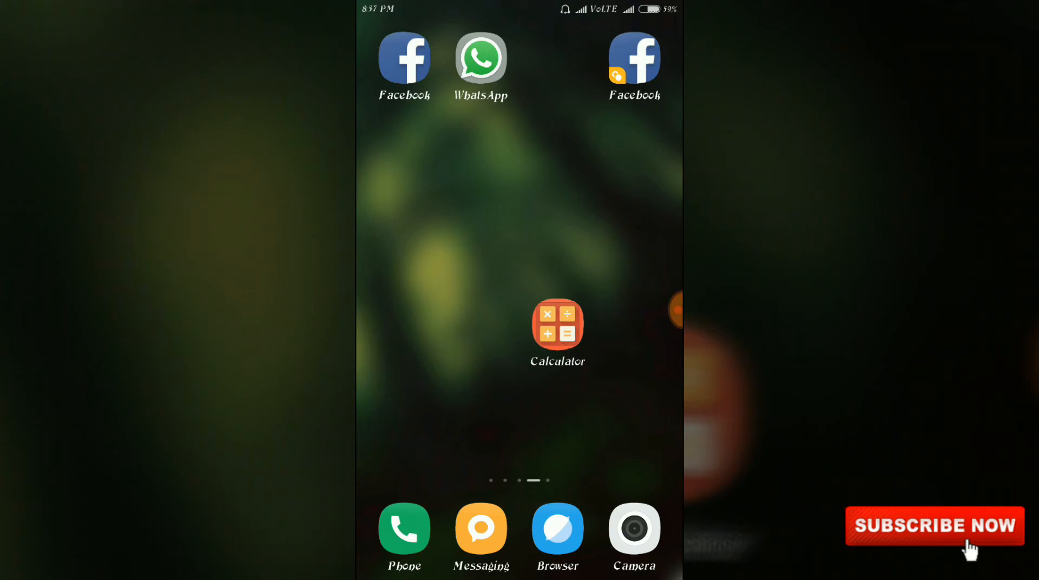
click(557, 324)
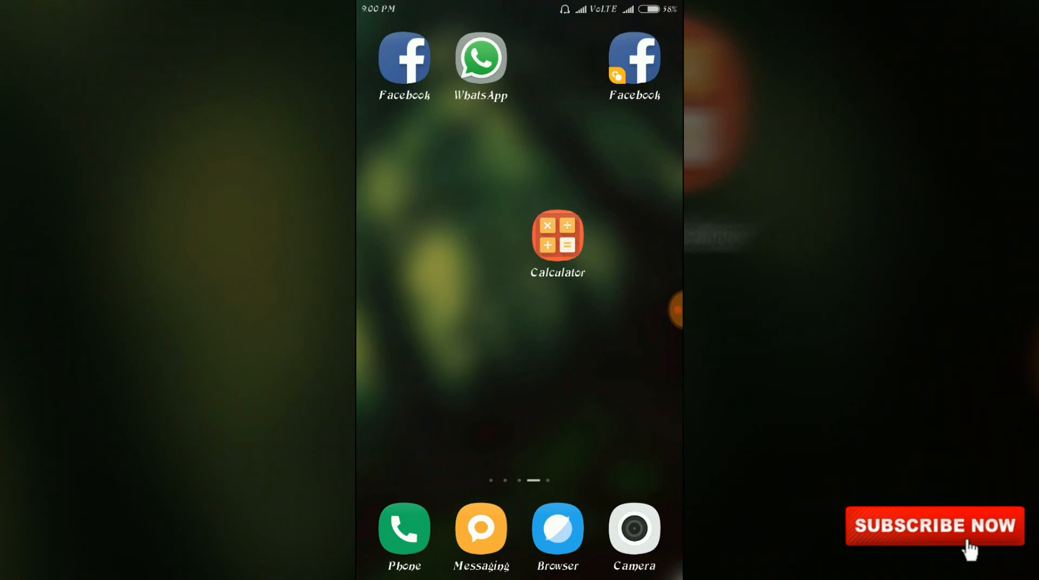
click(558, 240)
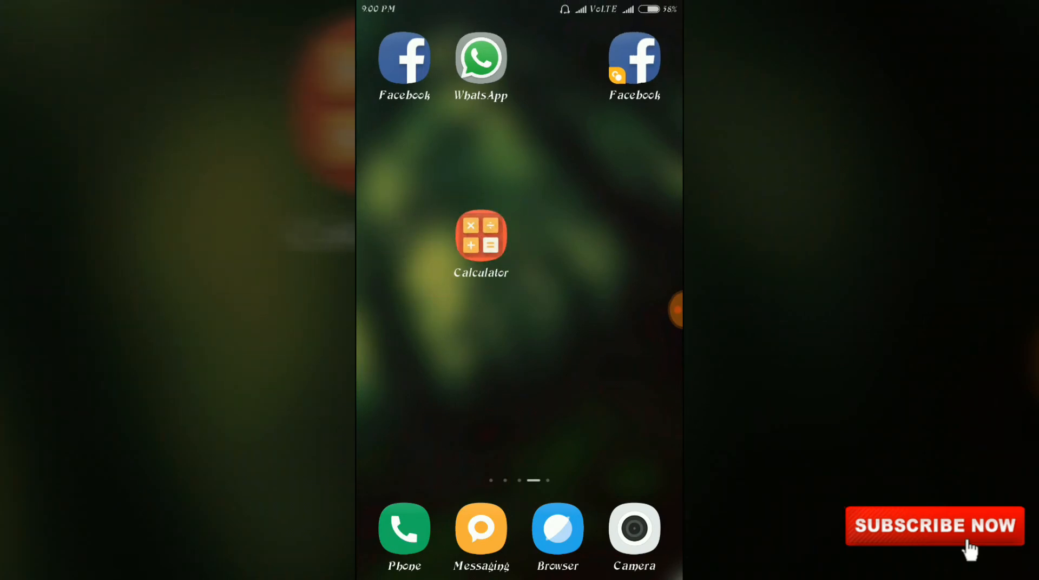
click(480, 235)
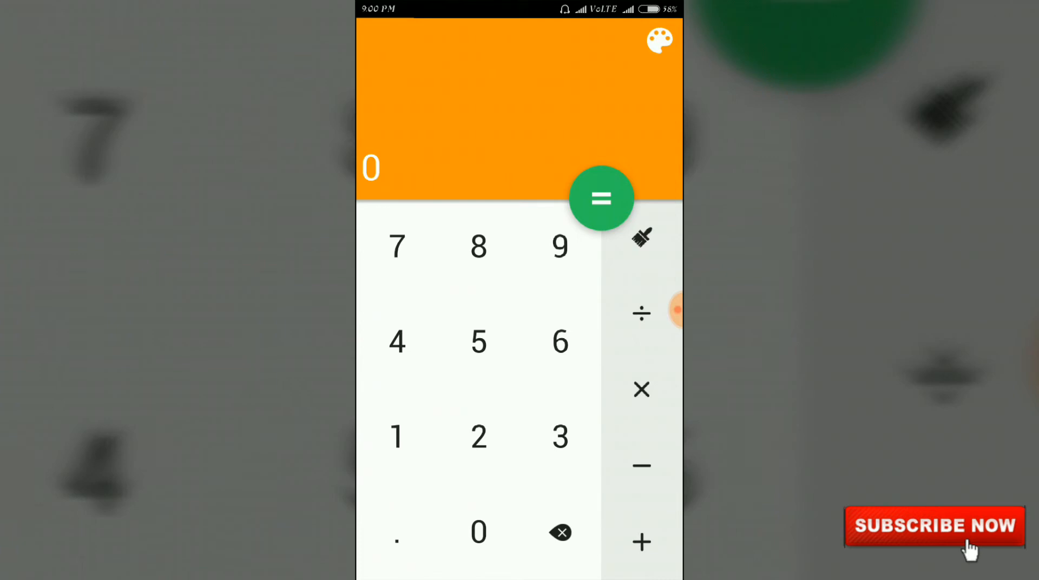
Use the calculator disguise and return to the home screen.
click(478, 342)
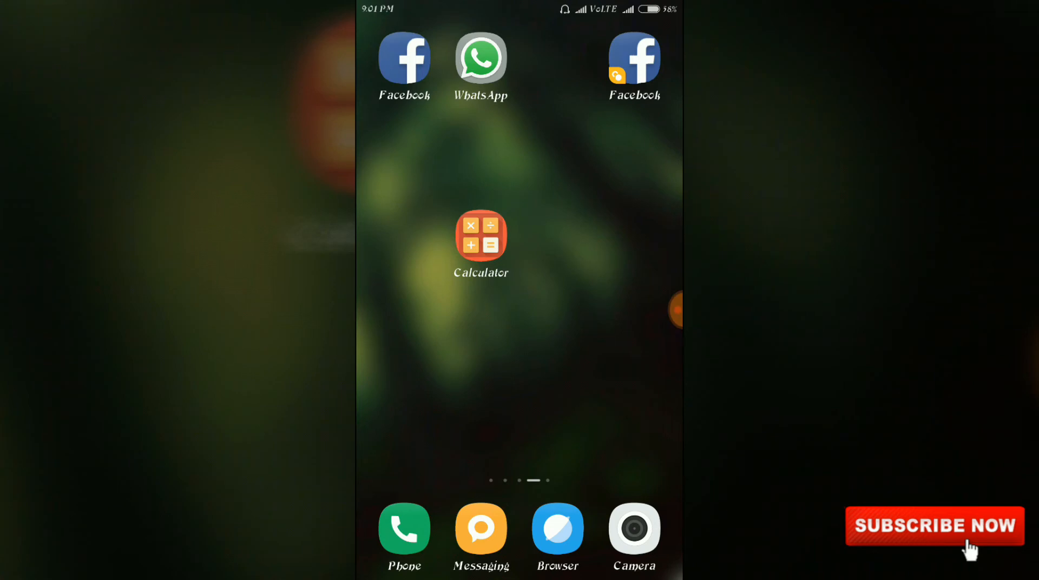
Drag the Calculator icon across home pages onto the clock page.
scroll(left, 3)
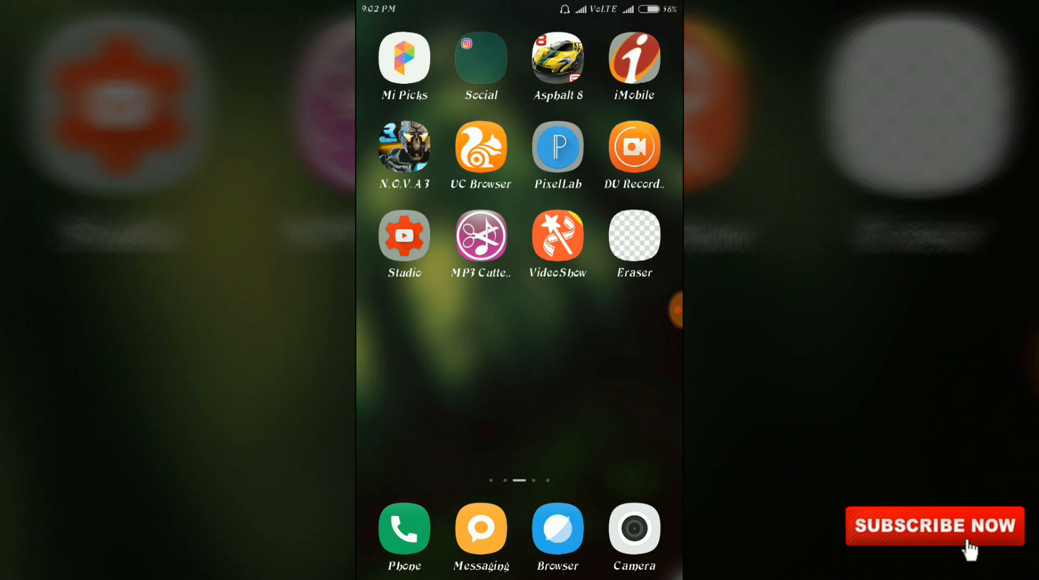
scroll(left, 3)
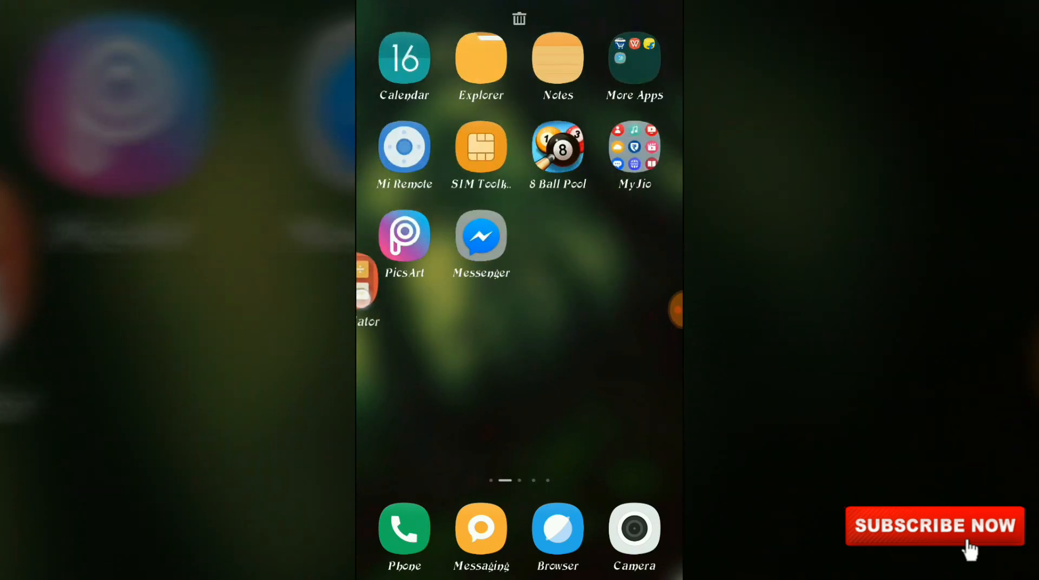
scroll(left, 3)
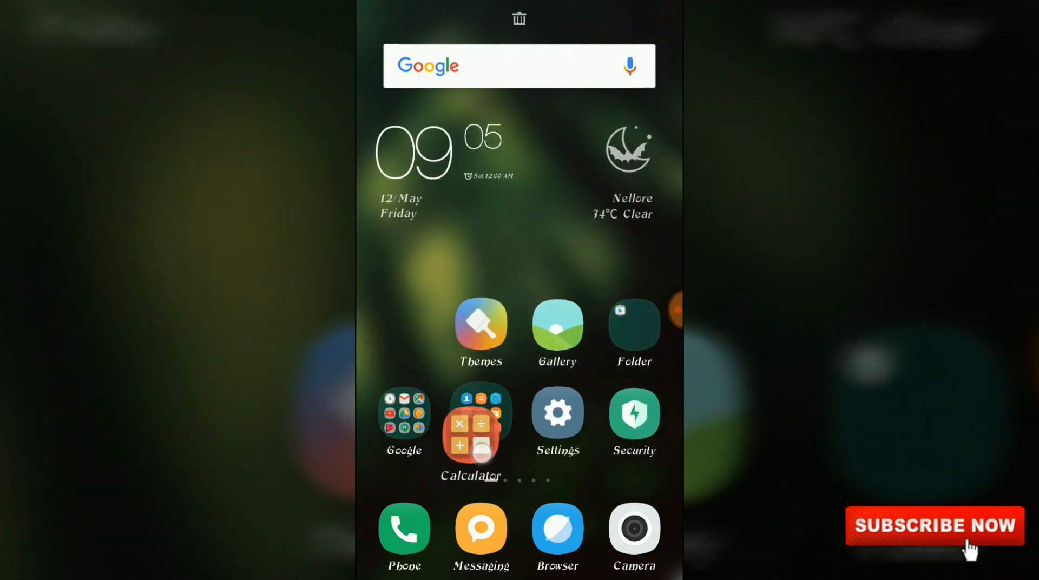
click(481, 422)
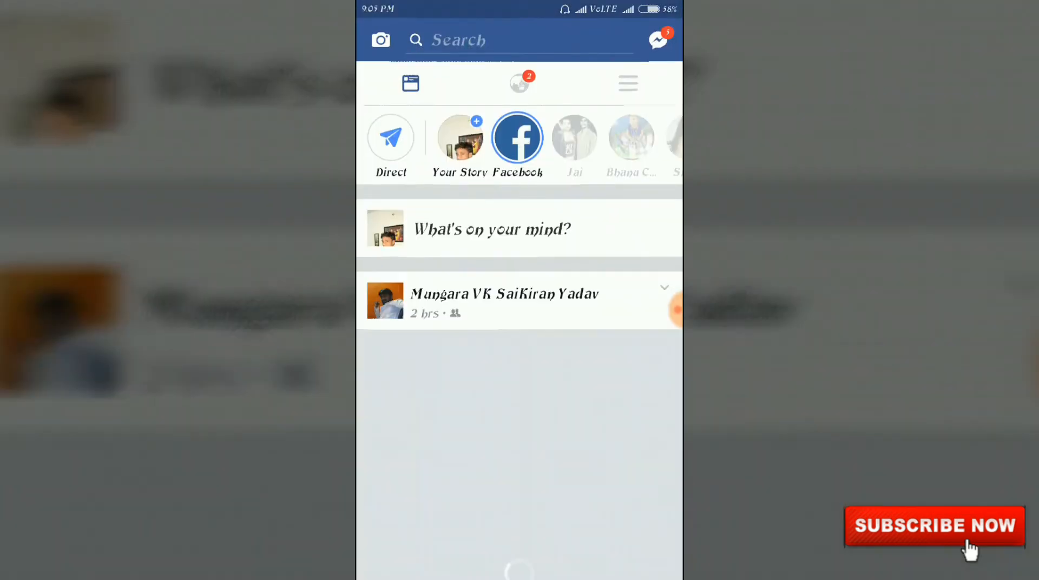
Leave Facebook, reopen the calculator, and enter the PIN (10, then 45) with =.
key(HOME)
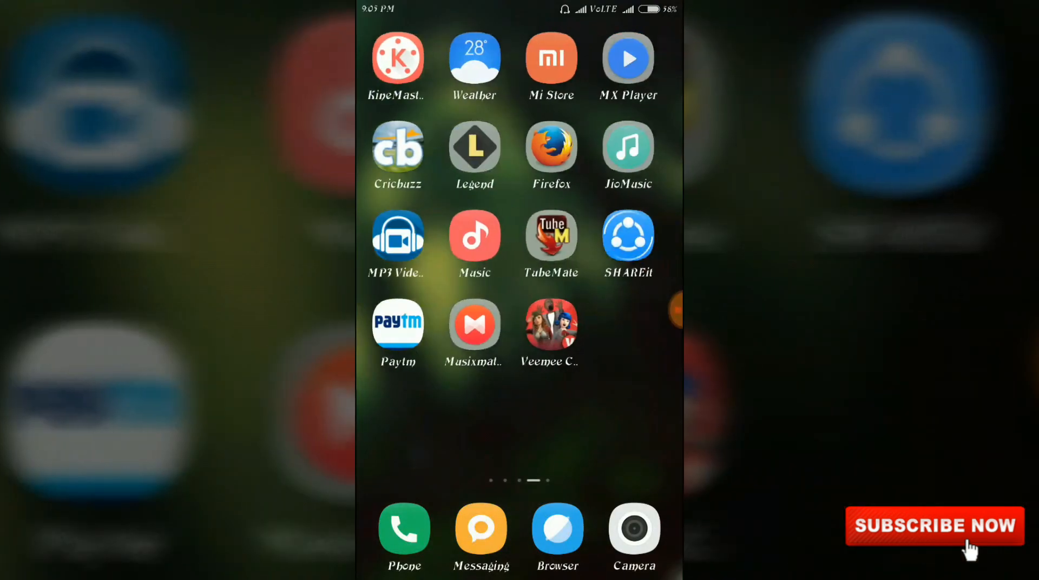
scroll(left, 3)
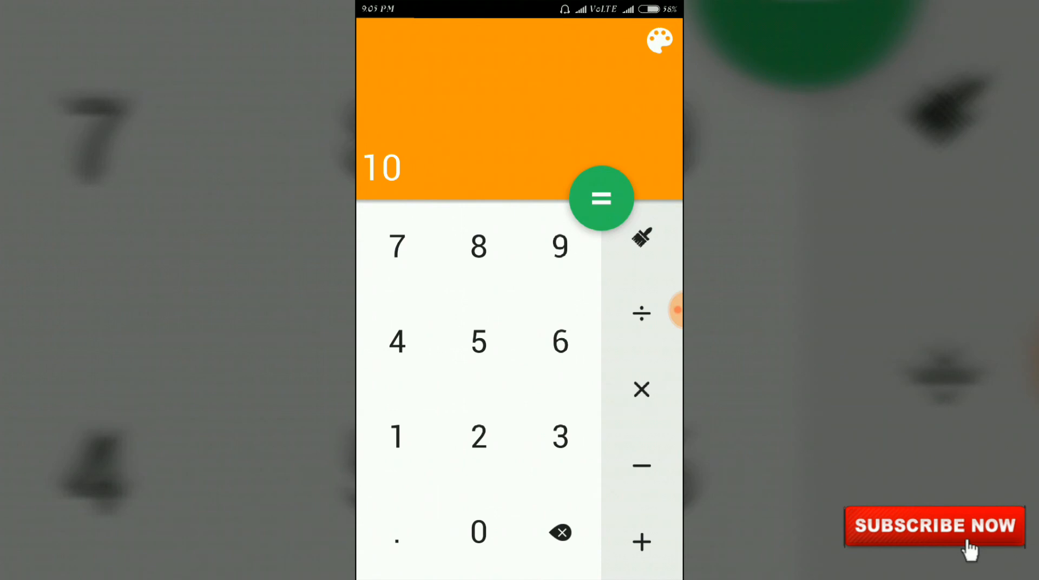
click(479, 342)
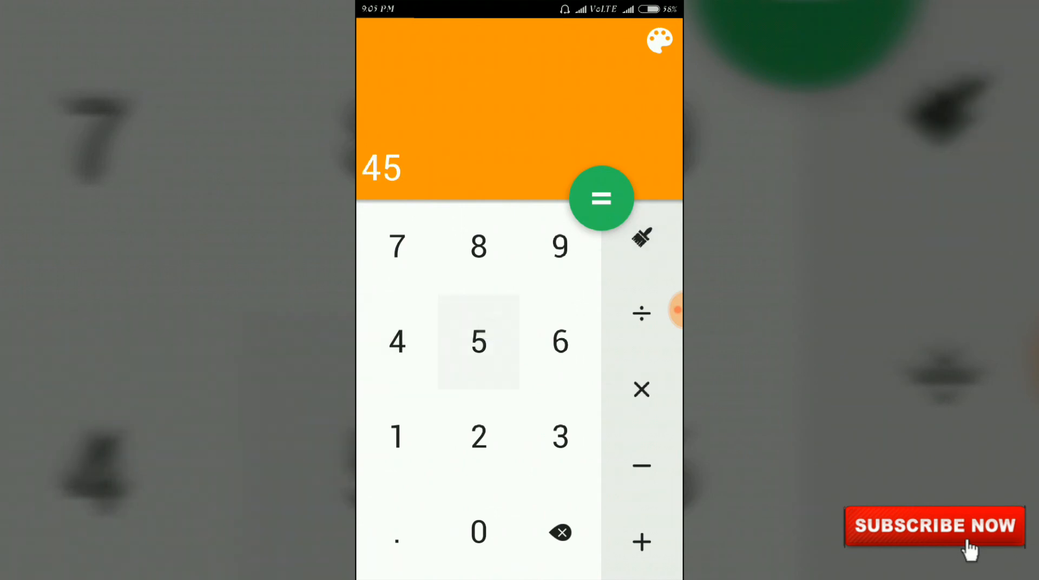
click(601, 198)
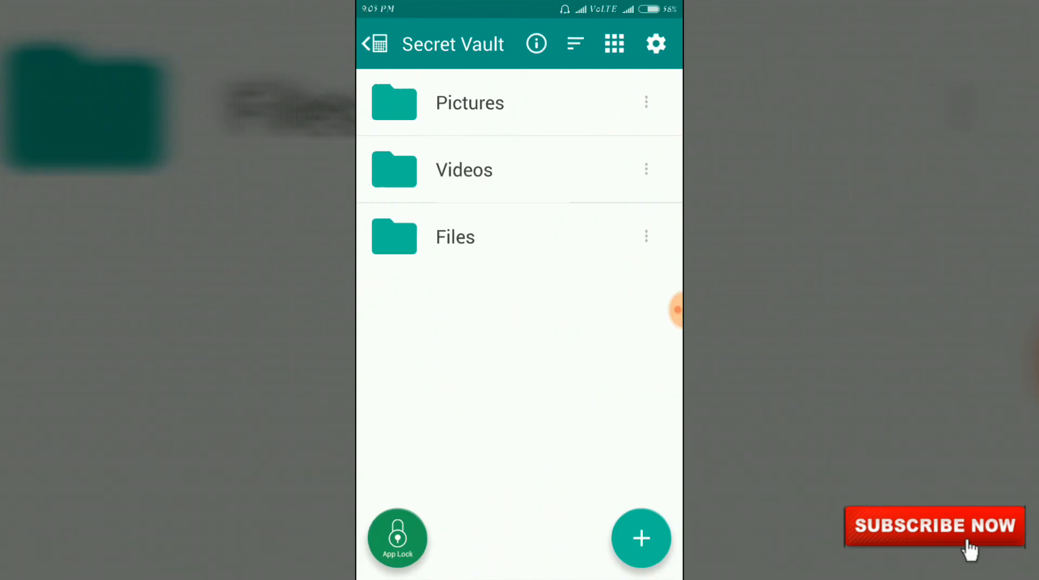